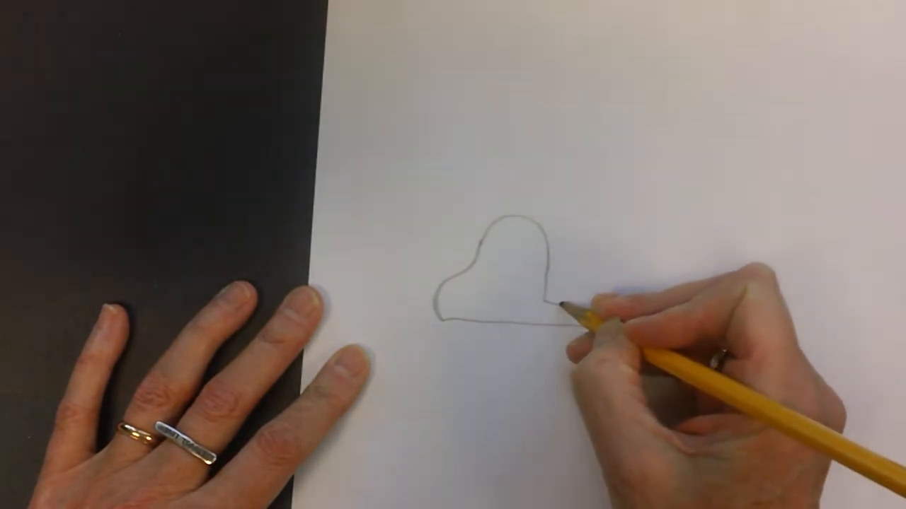
Step: Draw a curved pencil line rising from the shell's base rightward to form the snail's head and neck
drag(559, 318, 637, 276)
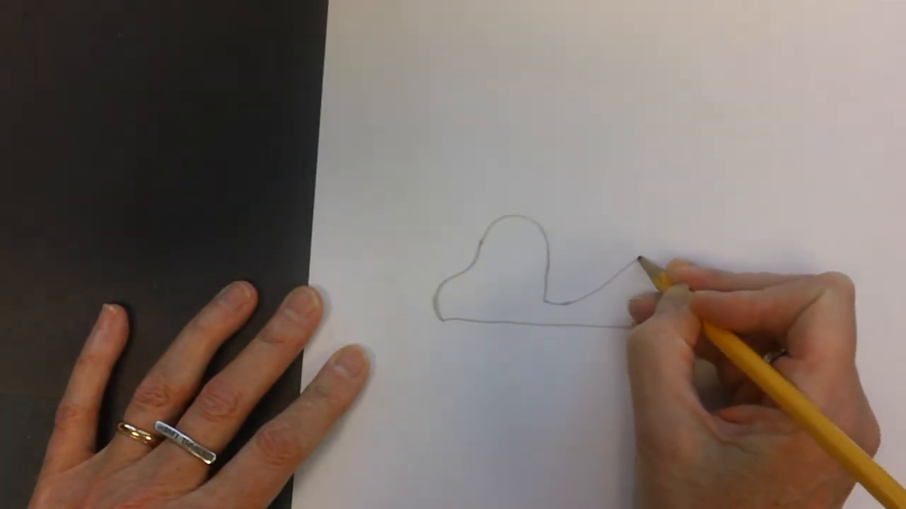